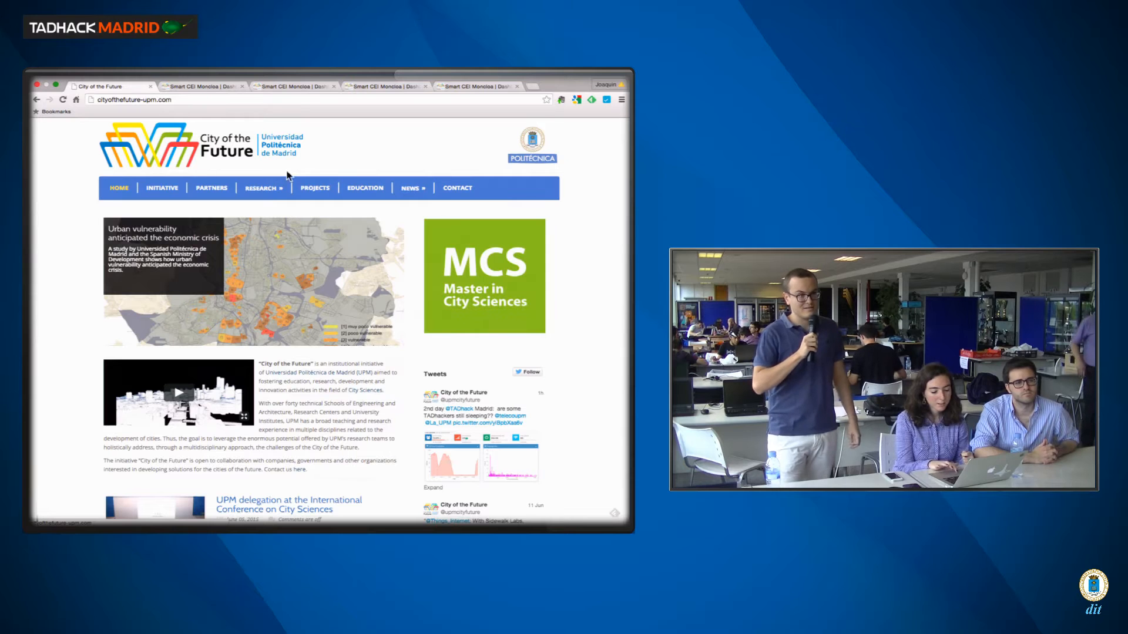
- Go to the Projects page listing the City of the Future initiative's projects
{"action": "left_click", "coordinate": [308, 188]}
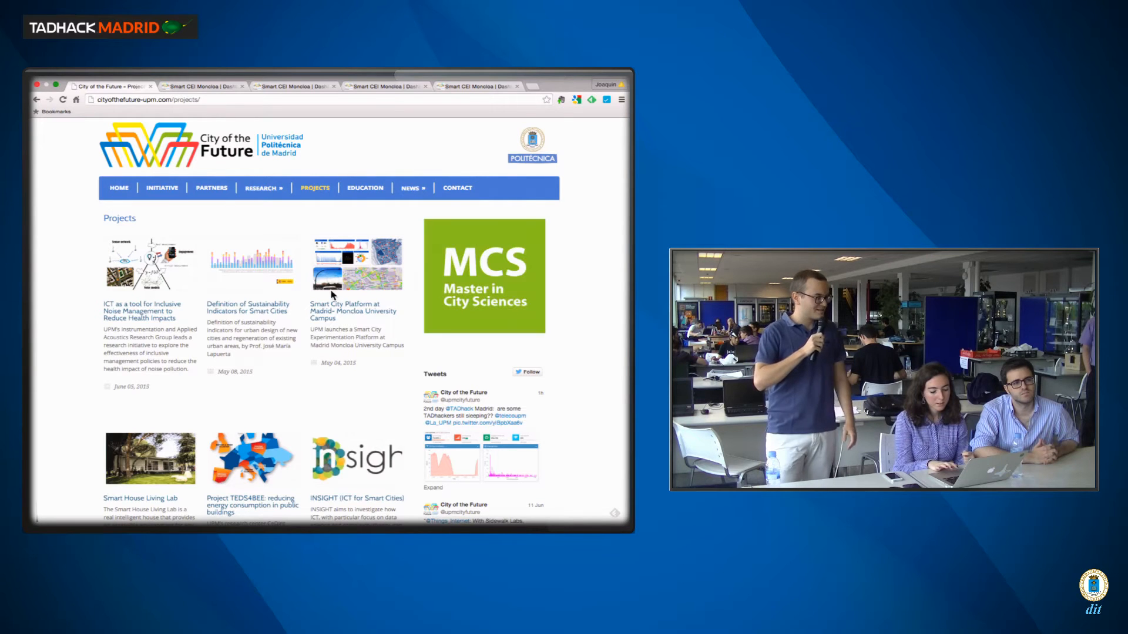
{"action": "mouse_move", "coordinate": [329, 310]}
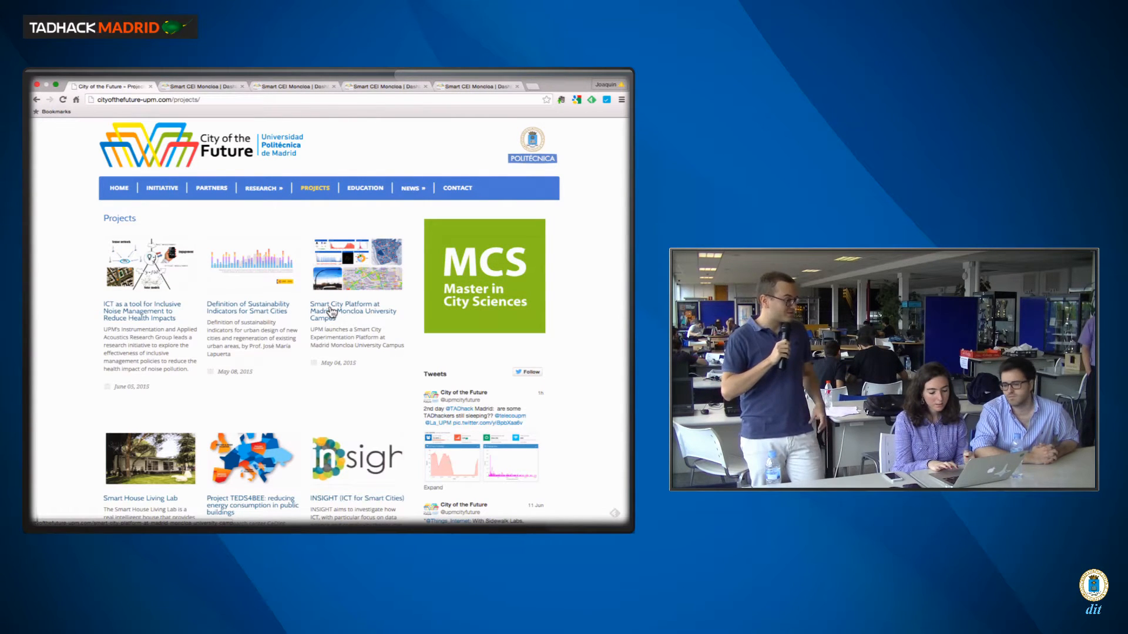
- Read the Smart City Platform at Madrid-Moncloa Campus article down to its pilot services
{"action": "left_click", "coordinate": [353, 307]}
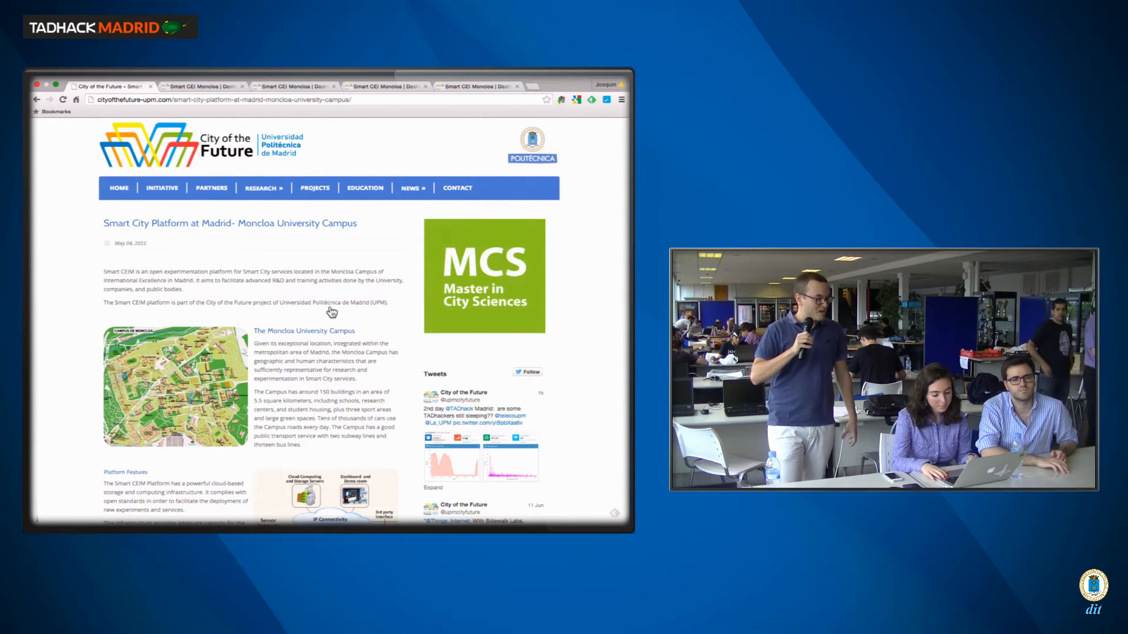
{"action": "scroll", "scroll_direction": "down", "scroll_amount": 3}
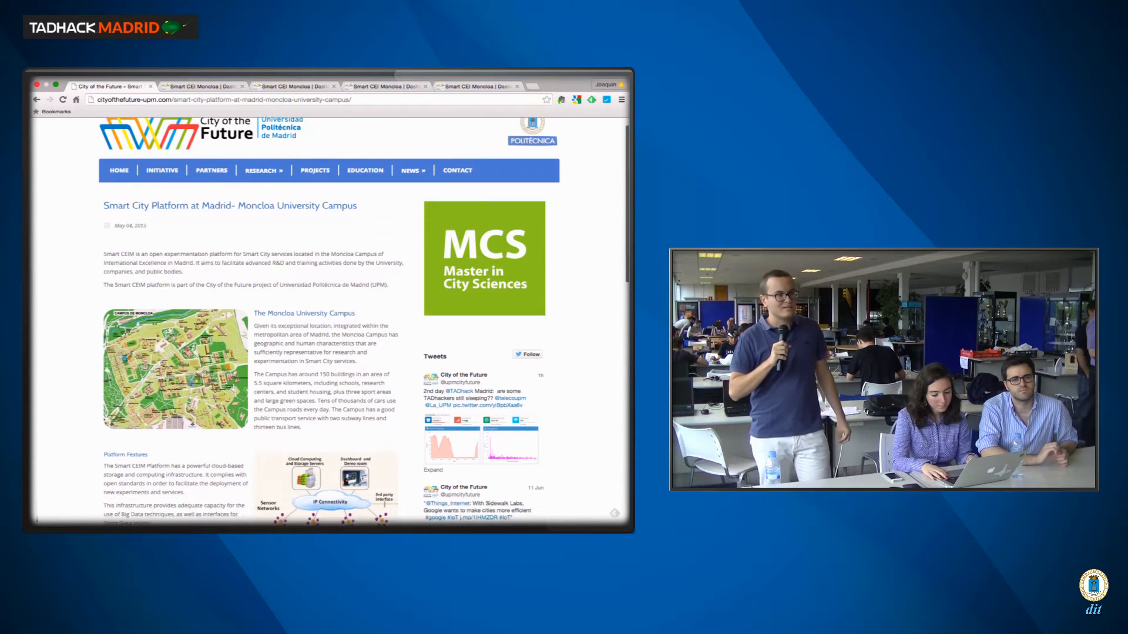
{"action": "scroll", "scroll_direction": "down", "scroll_amount": 3}
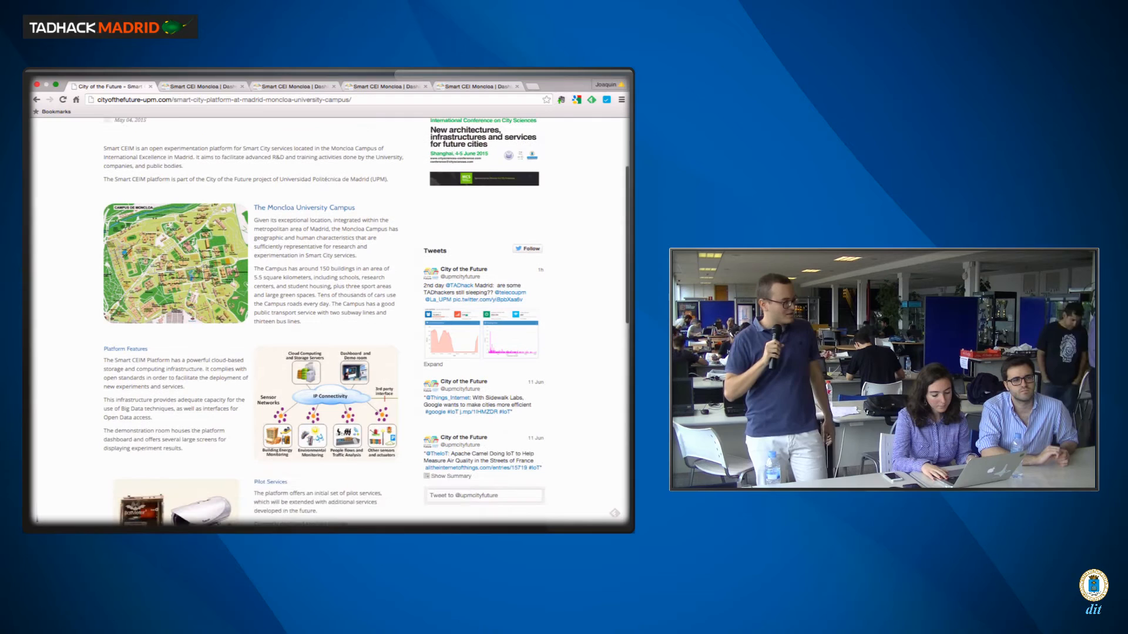
{"action": "scroll", "scroll_direction": "down", "scroll_amount": 3}
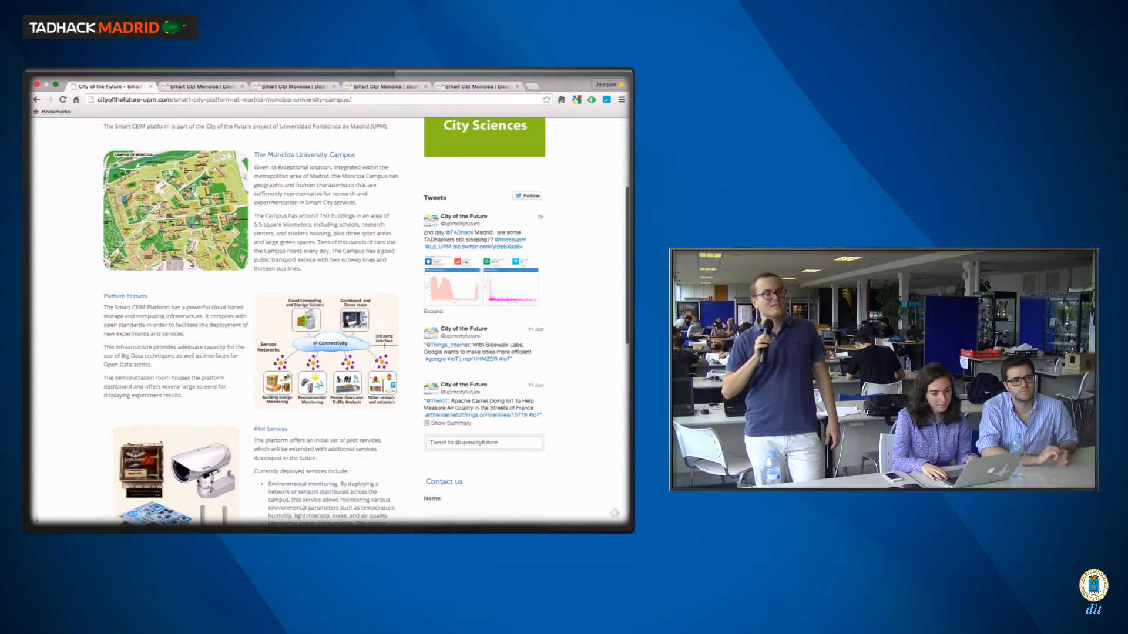
{"action": "scroll", "scroll_direction": "down", "scroll_amount": 3}
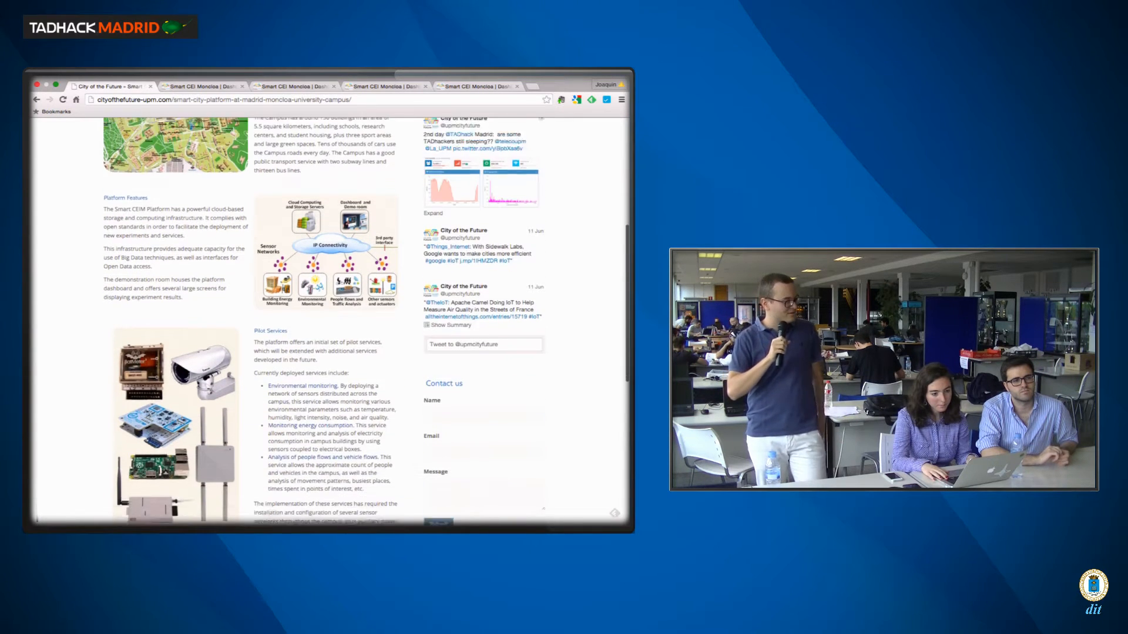
{"action": "scroll", "scroll_direction": "down", "scroll_amount": 3}
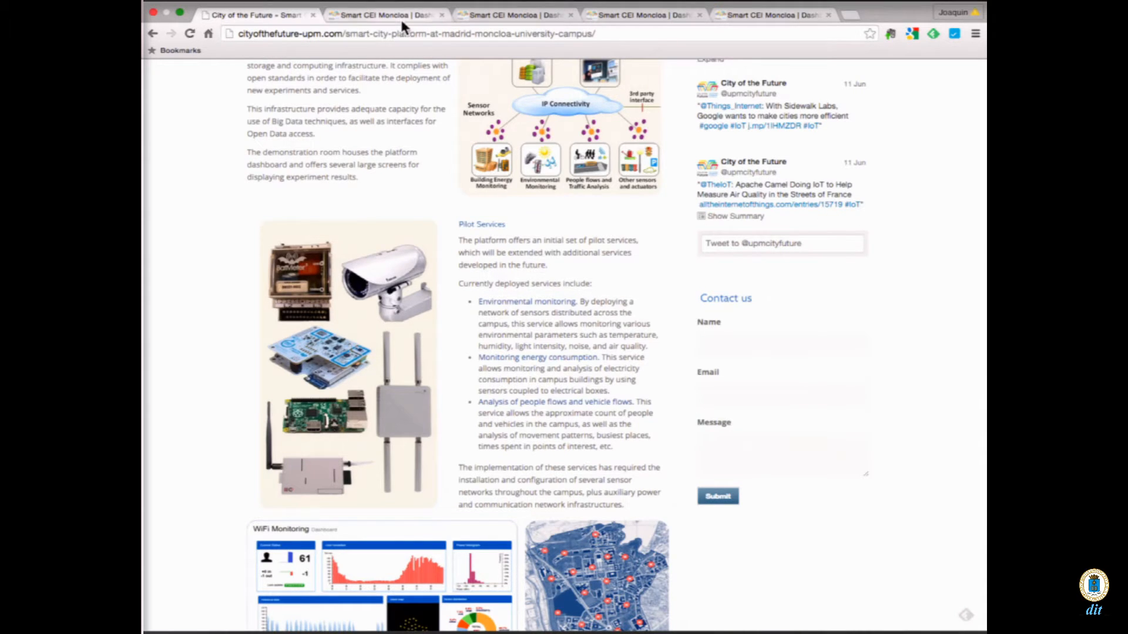
- Switch to the Smart CEI Moncloa dashboard and inspect markers on the Map of Sensors
{"action": "left_click", "coordinate": [386, 14]}
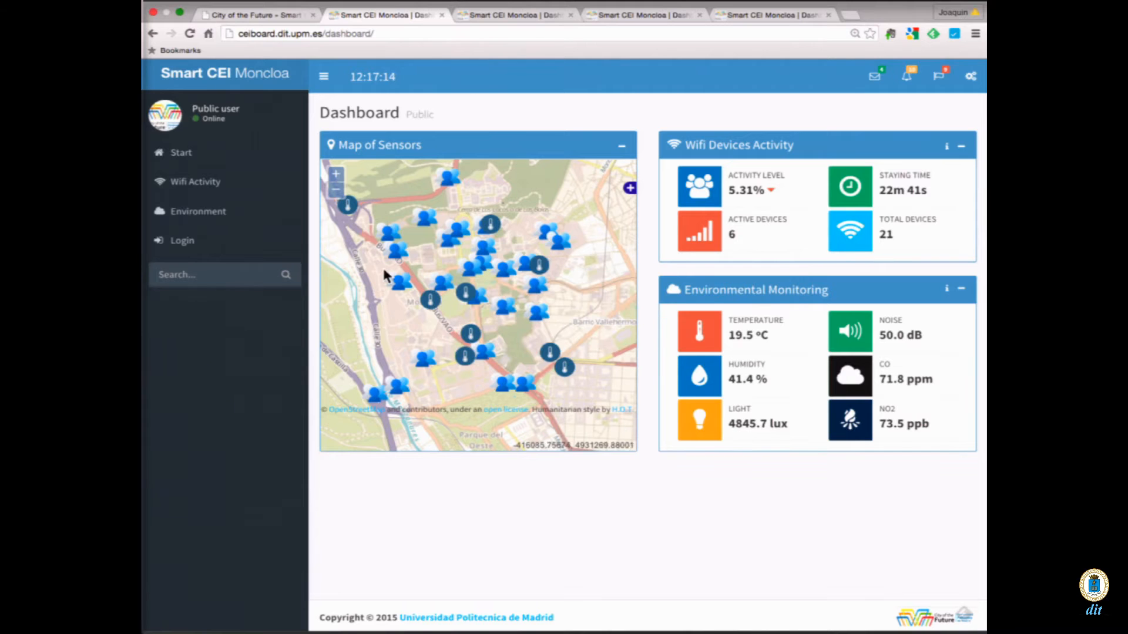
{"action": "left_click", "coordinate": [466, 356]}
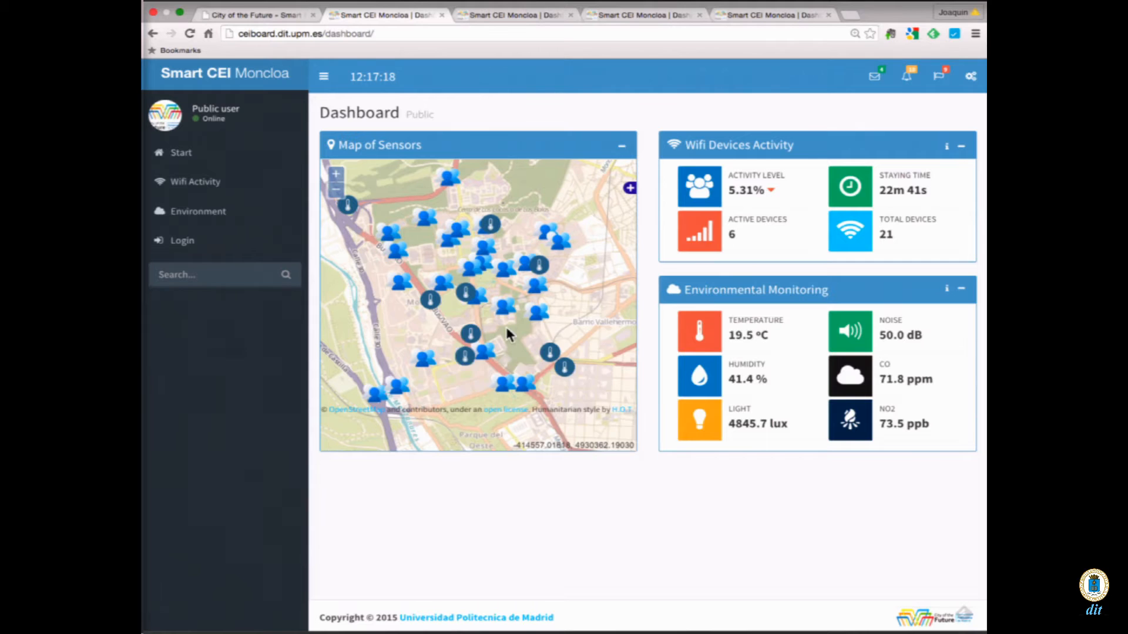
{"action": "left_click", "coordinate": [508, 309]}
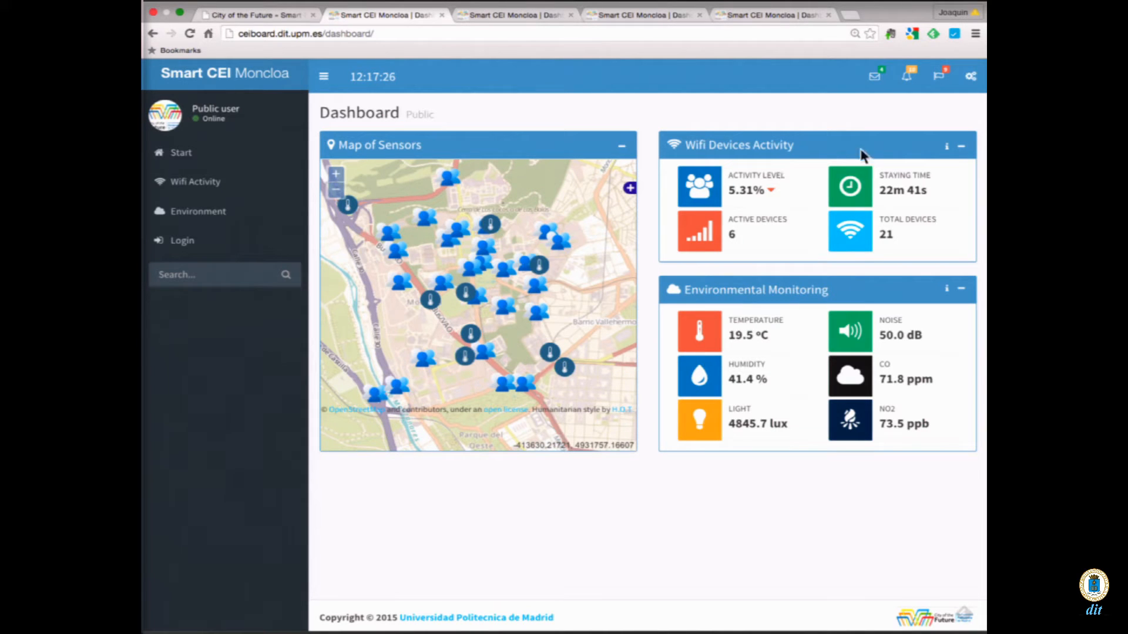
{"action": "mouse_move", "coordinate": [748, 366]}
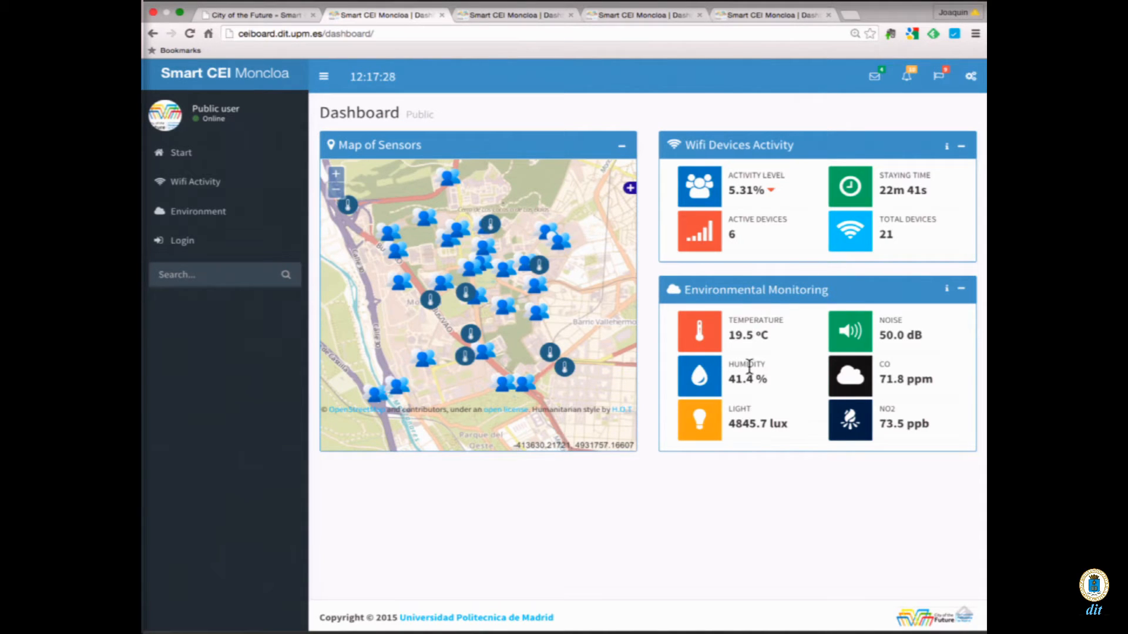
{"action": "mouse_move", "coordinate": [826, 430]}
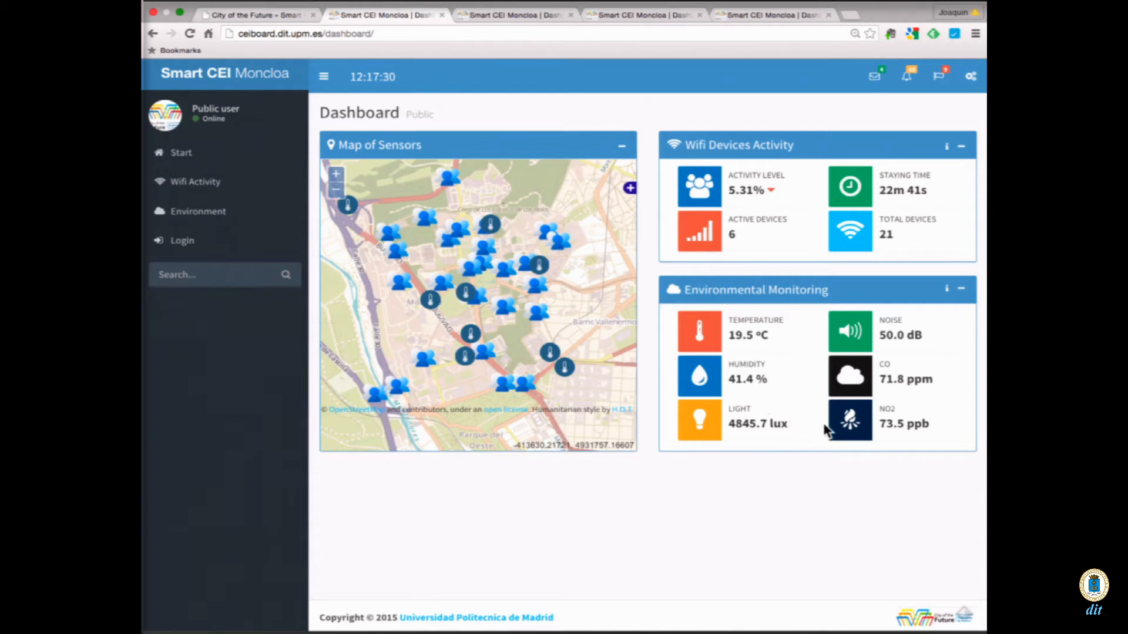
{"action": "mouse_move", "coordinate": [690, 352]}
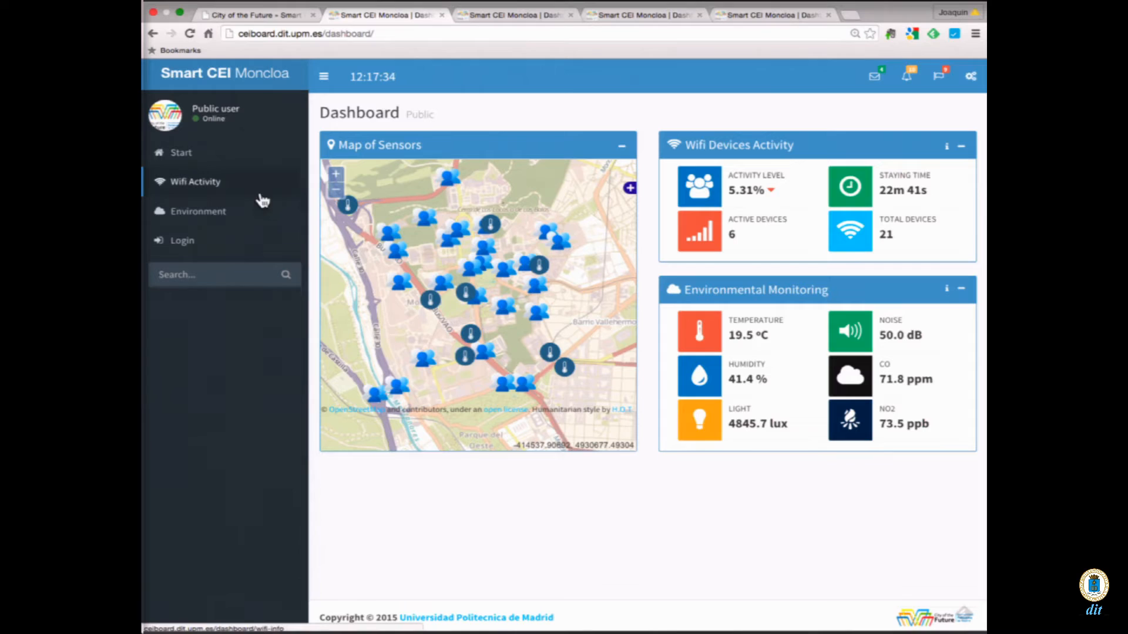
- Review the WiFi Activity charts, then move on to the Environment data page
{"action": "left_click", "coordinate": [195, 180]}
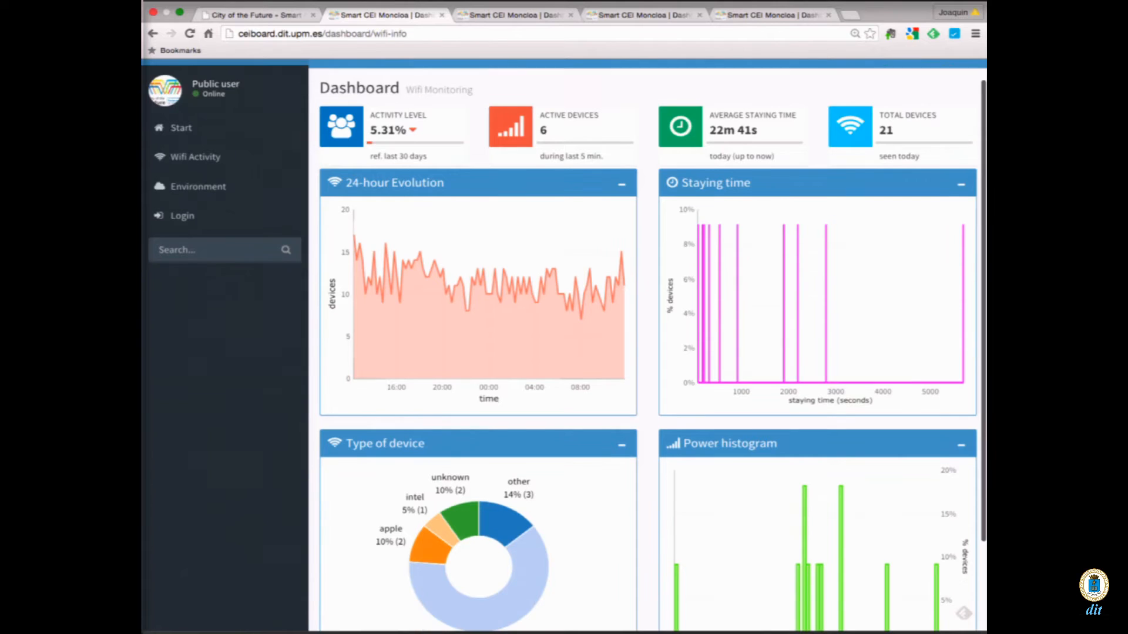
{"action": "scroll", "scroll_direction": "down", "scroll_amount": 3}
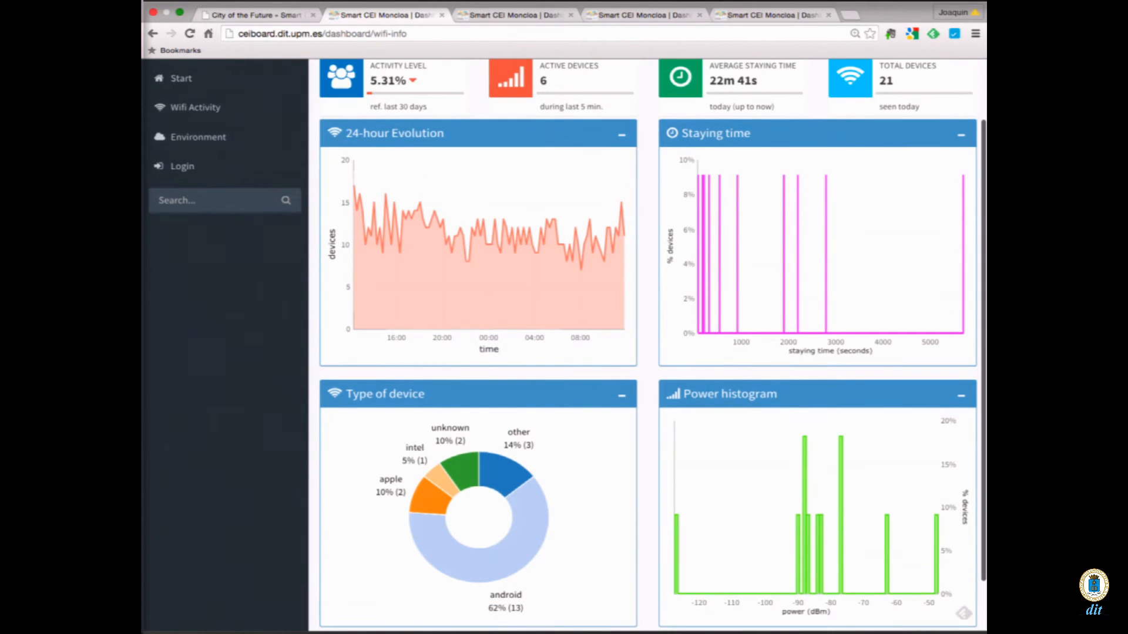
{"action": "scroll", "scroll_direction": "up", "scroll_amount": 3}
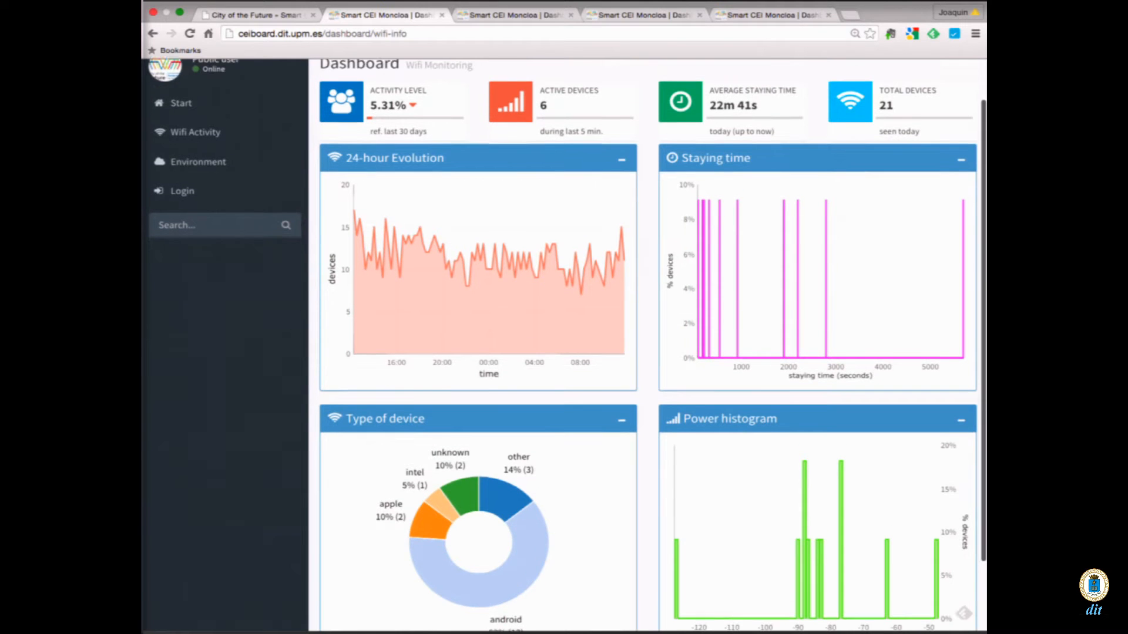
{"action": "scroll", "scroll_direction": "up", "scroll_amount": 3}
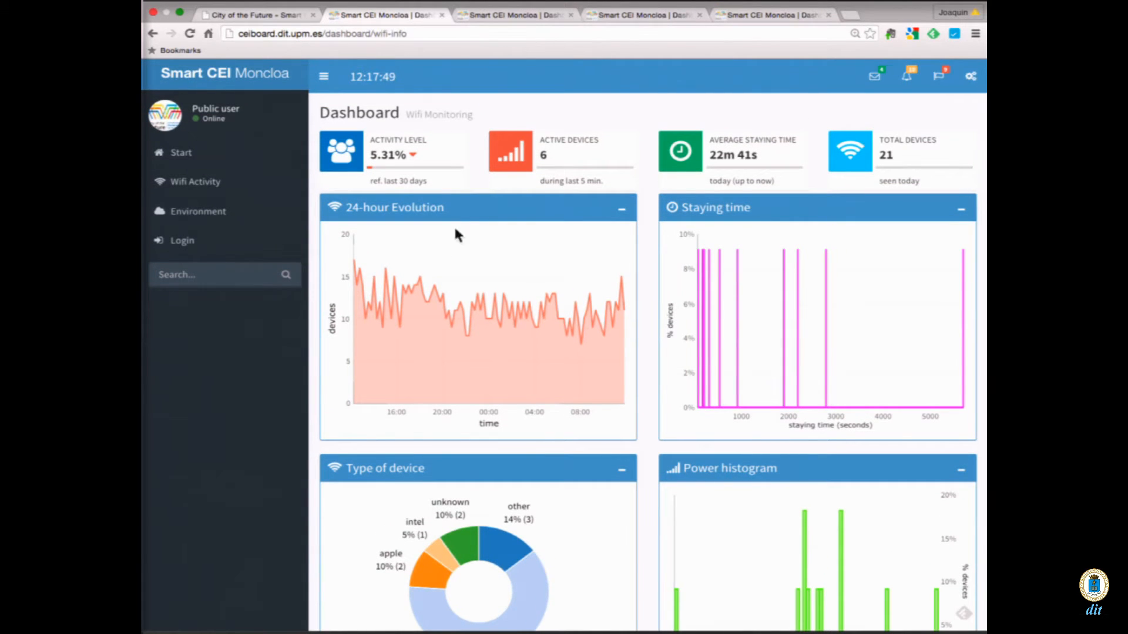
{"action": "left_click", "coordinate": [197, 211]}
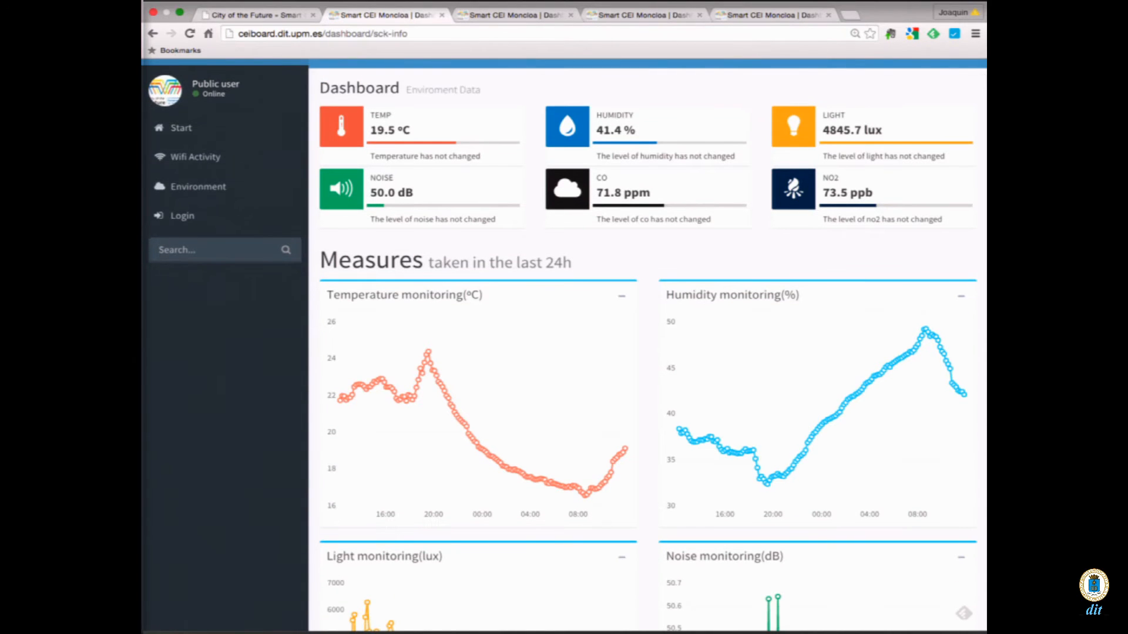
- Look through all six 24-hour environment Measures charts, then go to the Login page
{"action": "scroll", "scroll_direction": "down", "scroll_amount": 3}
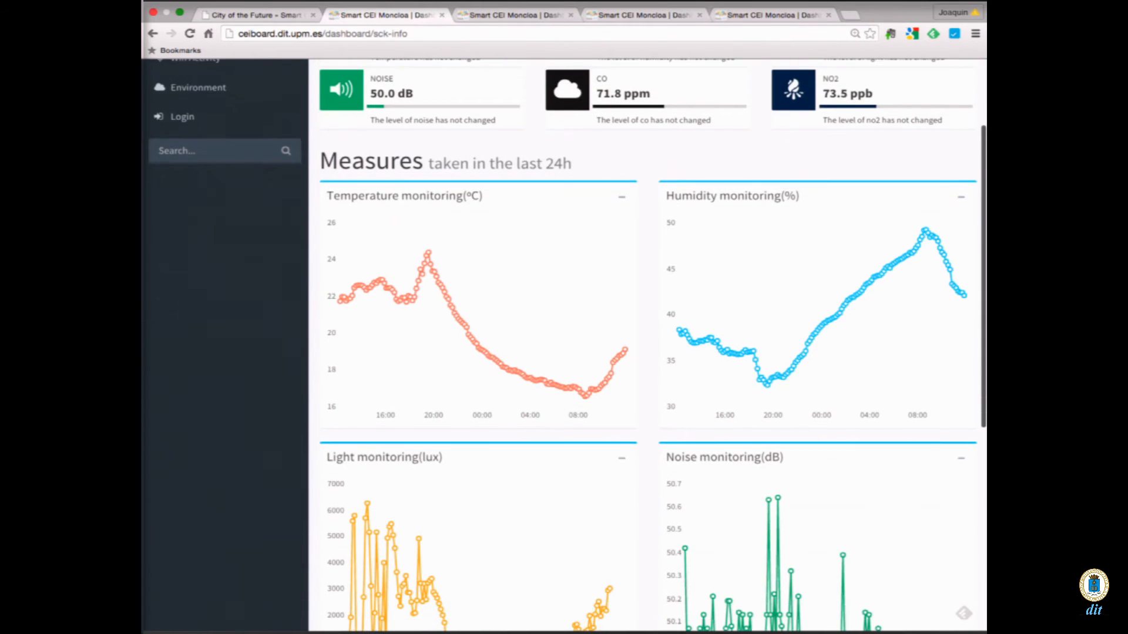
{"action": "scroll", "scroll_direction": "down", "scroll_amount": 3}
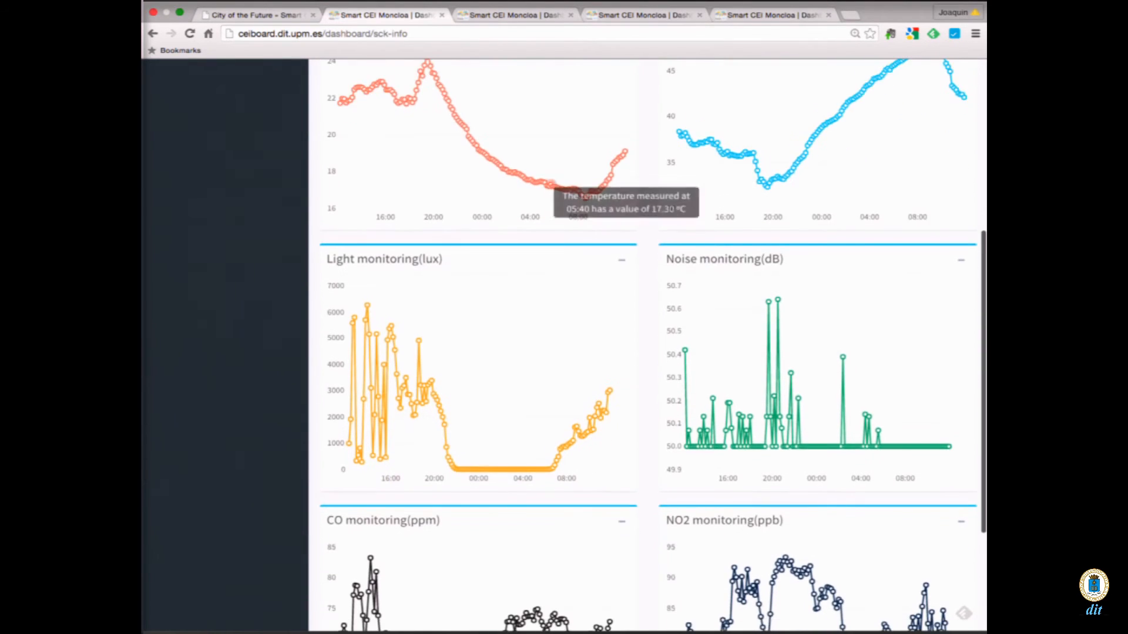
{"action": "scroll", "scroll_direction": "down", "scroll_amount": 3}
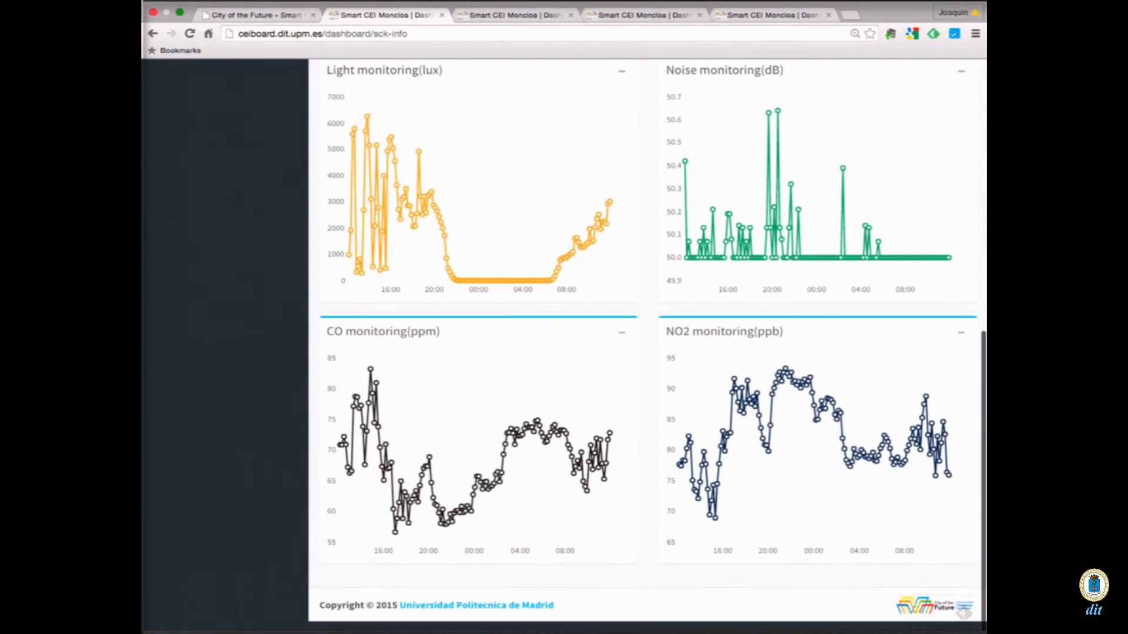
{"action": "scroll", "scroll_direction": "up", "scroll_amount": 3}
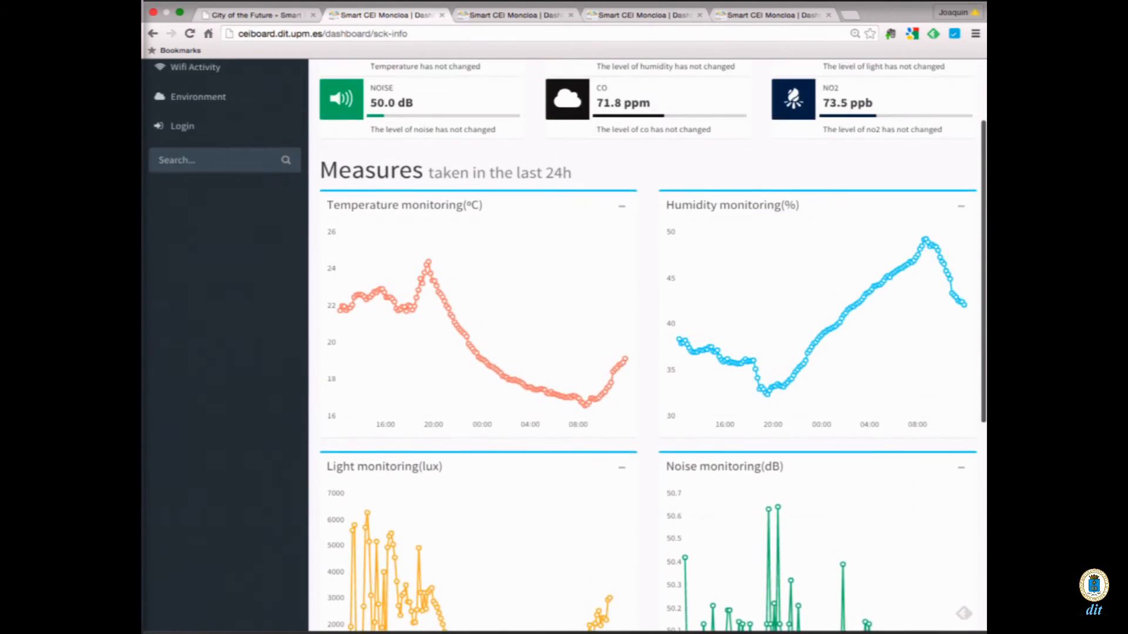
{"action": "scroll", "scroll_direction": "up", "scroll_amount": 3}
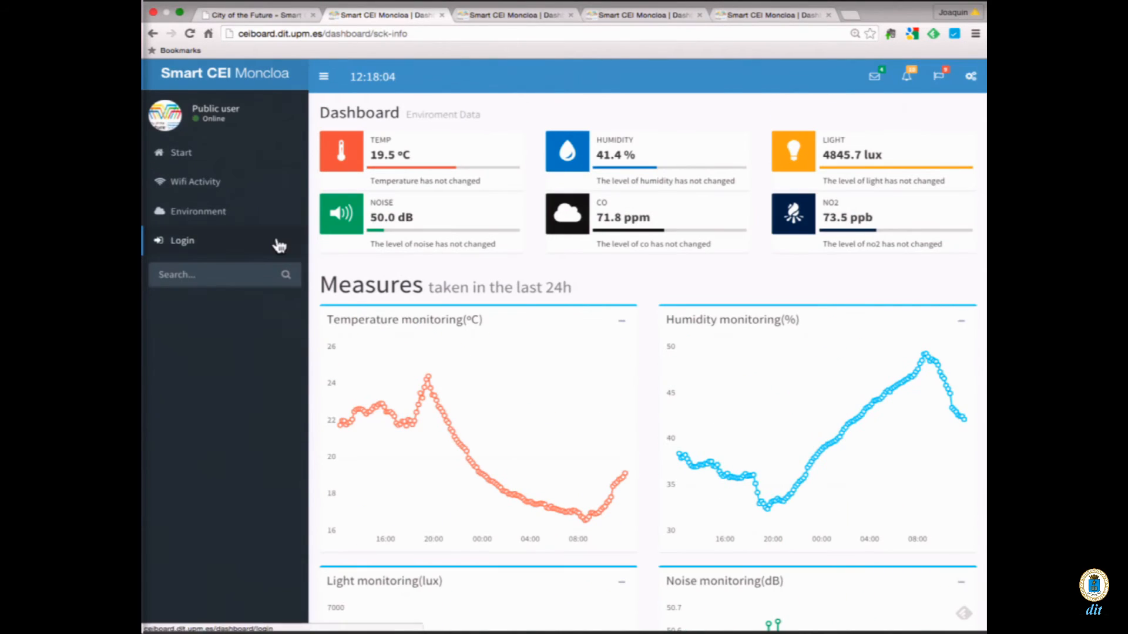
{"action": "left_click", "coordinate": [181, 240]}
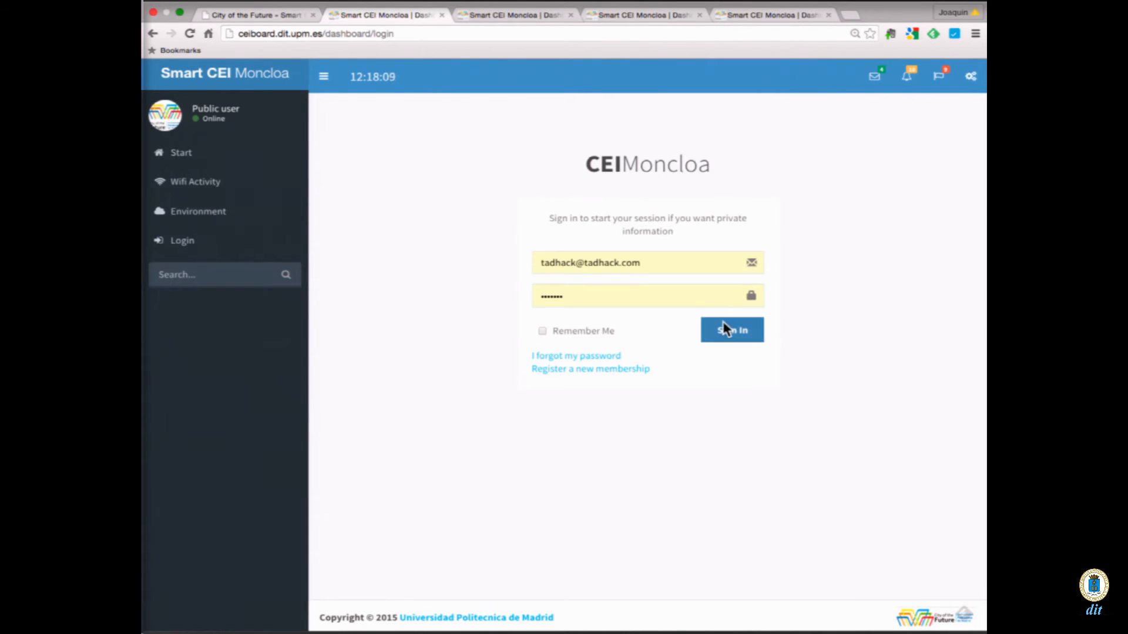
- Sign in with the entered credentials and go to the remote node Configuration page
{"action": "left_click", "coordinate": [732, 329]}
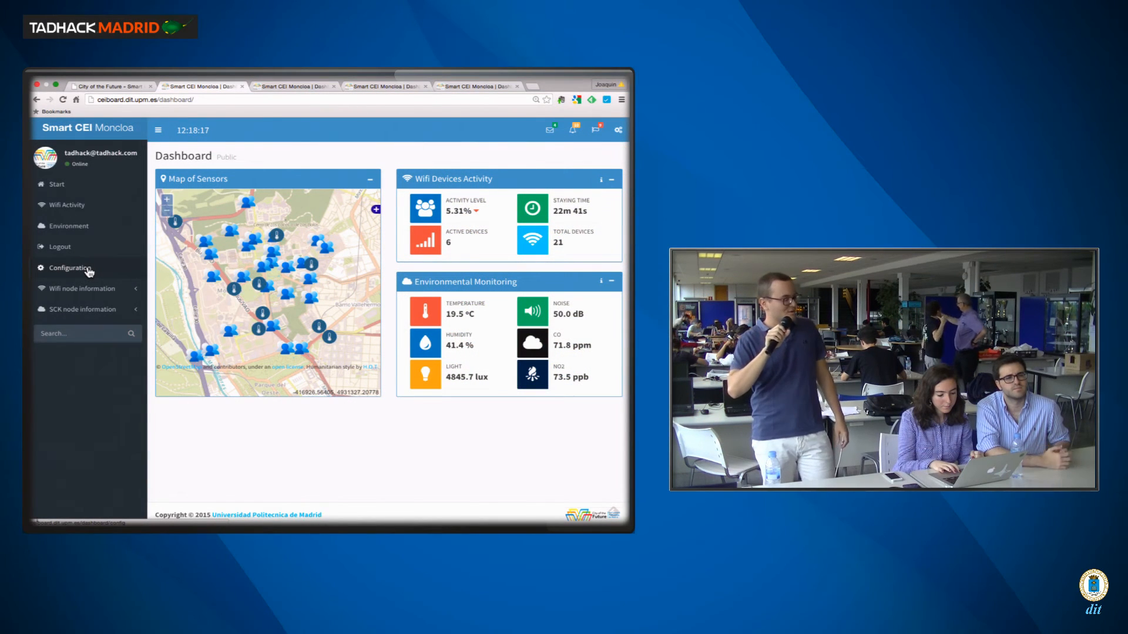
{"action": "left_click", "coordinate": [69, 268]}
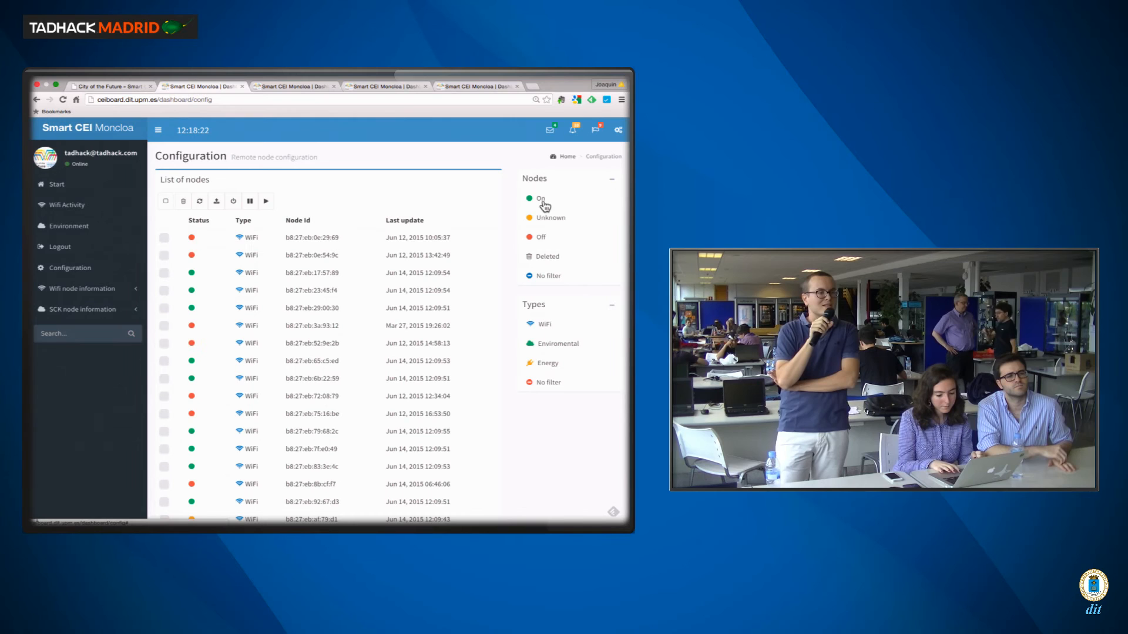
- Filter the node list to On nodes, then show WiFi node information for ETSIT BIBLIO
{"action": "left_click", "coordinate": [540, 200]}
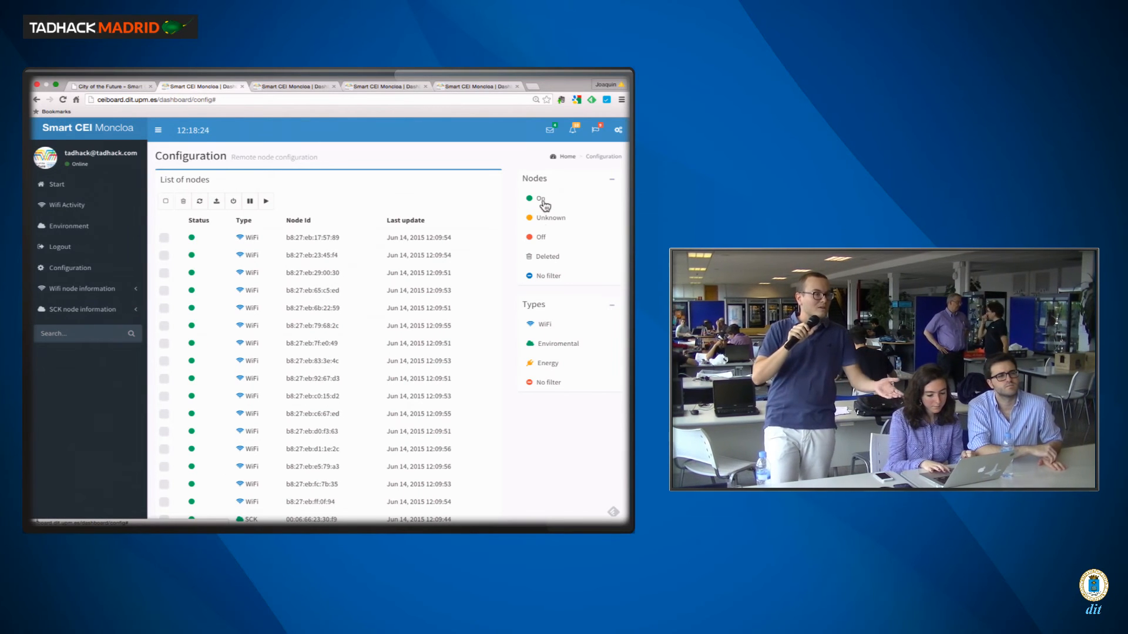
{"action": "mouse_move", "coordinate": [544, 329]}
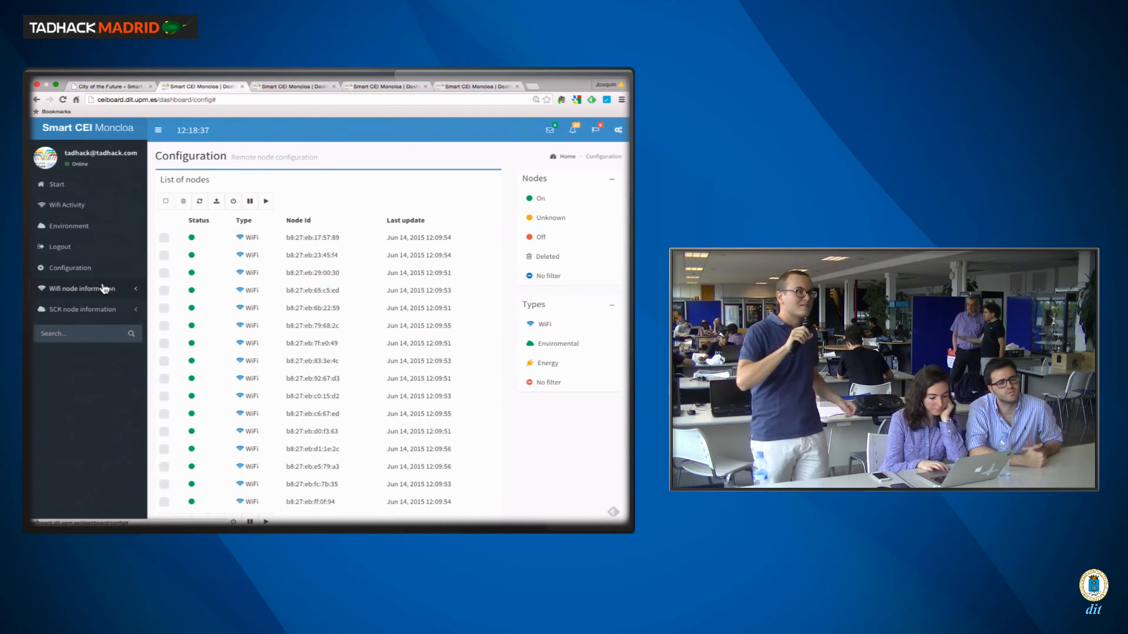
{"action": "left_click", "coordinate": [81, 288]}
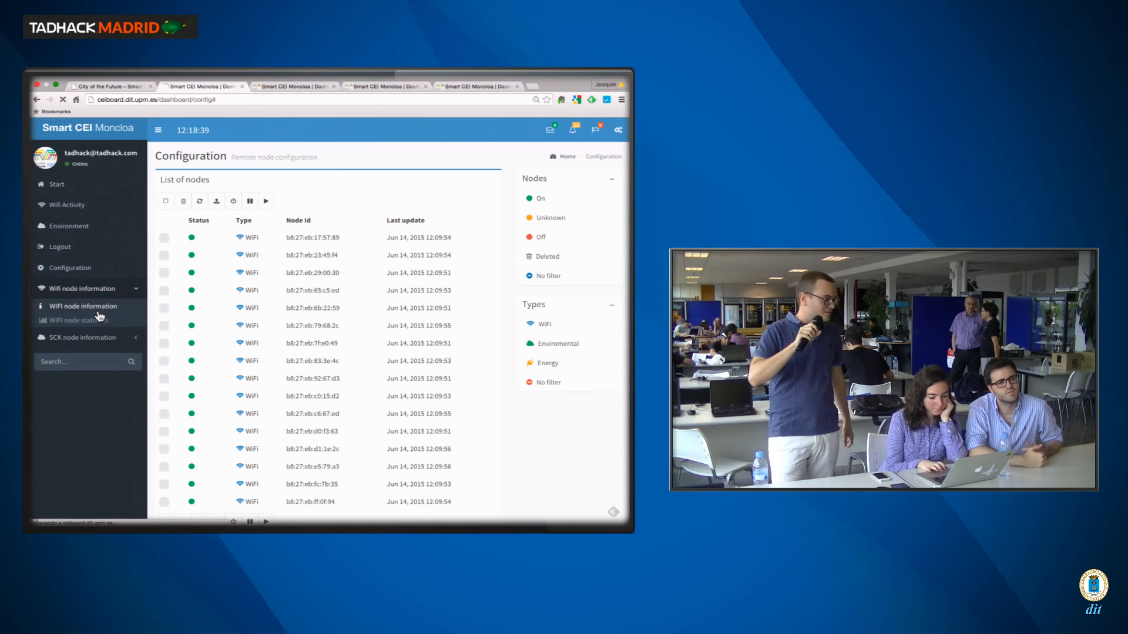
{"action": "left_click", "coordinate": [81, 305]}
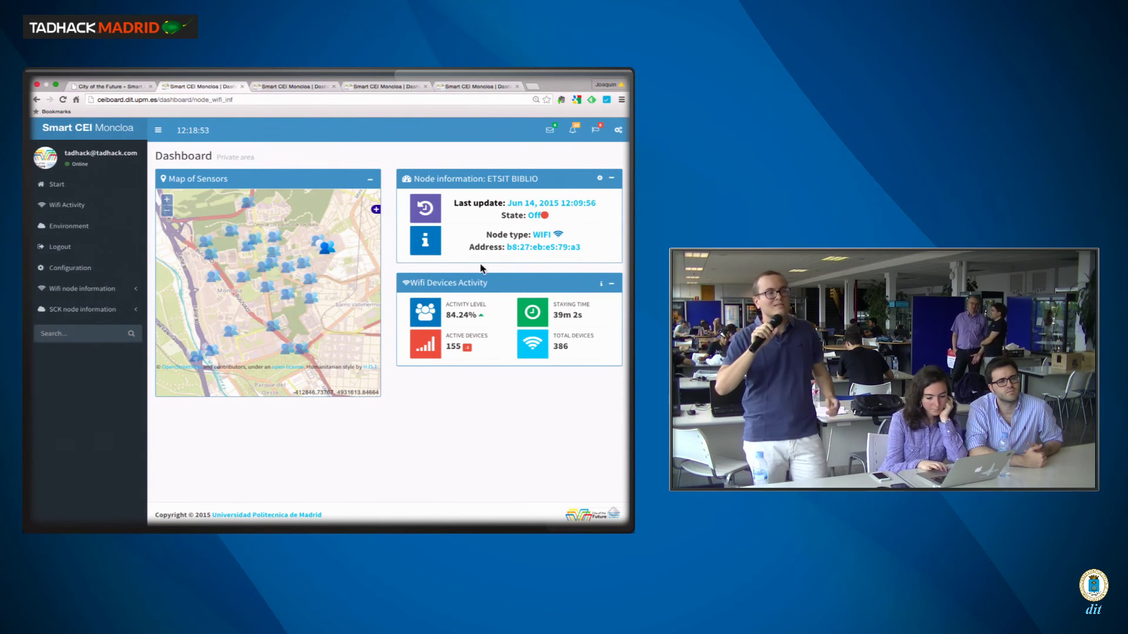
- View ETSIT BIBLIO's WiFi node statistics, then switch the monitored node to ETSIT TADHack
{"action": "left_click", "coordinate": [603, 289]}
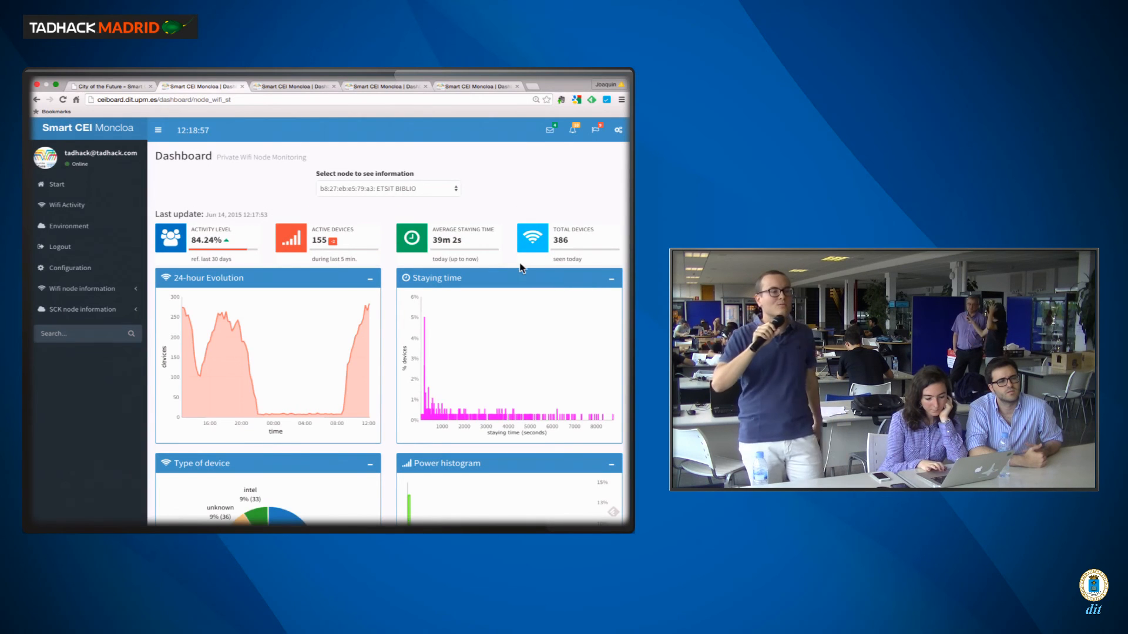
{"action": "scroll", "scroll_direction": "down", "scroll_amount": 3}
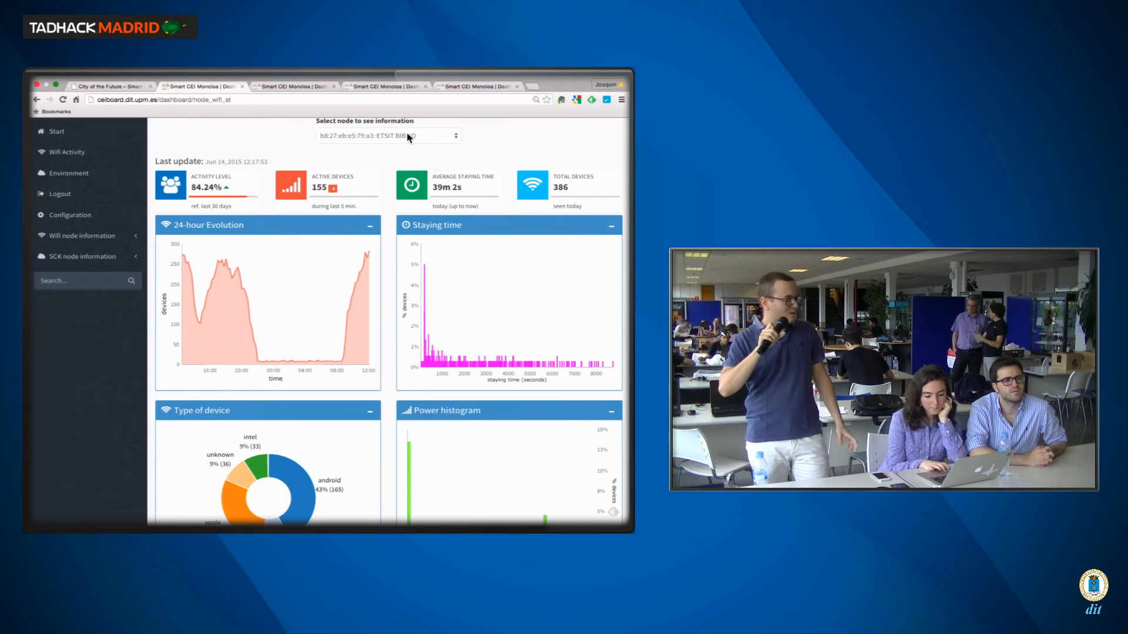
{"action": "mouse_move", "coordinate": [241, 267]}
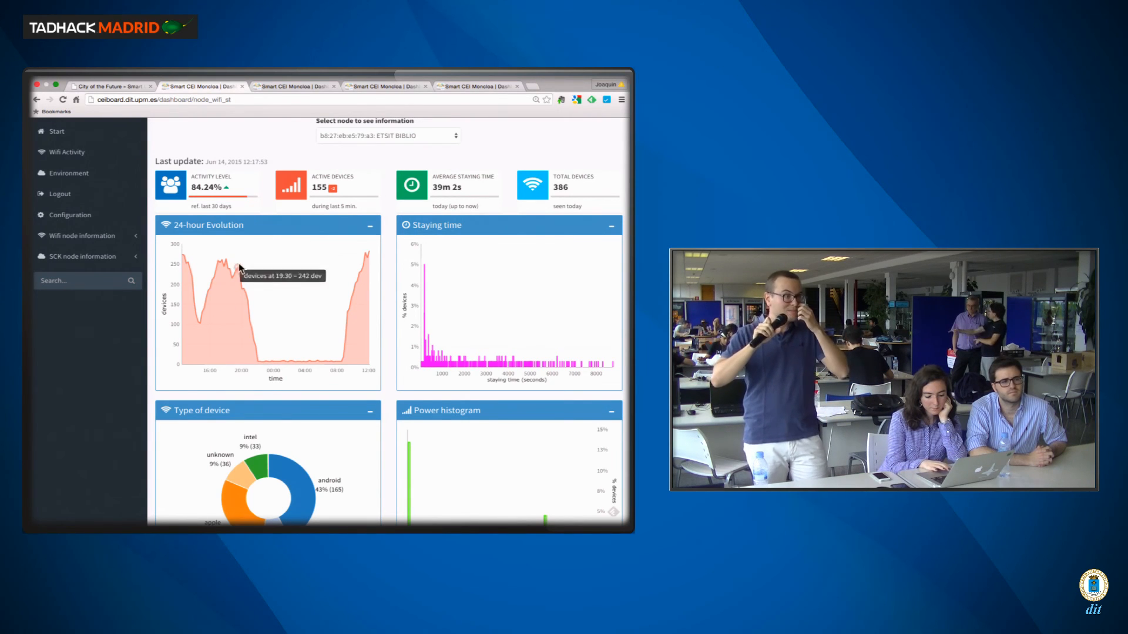
{"action": "mouse_move", "coordinate": [297, 360]}
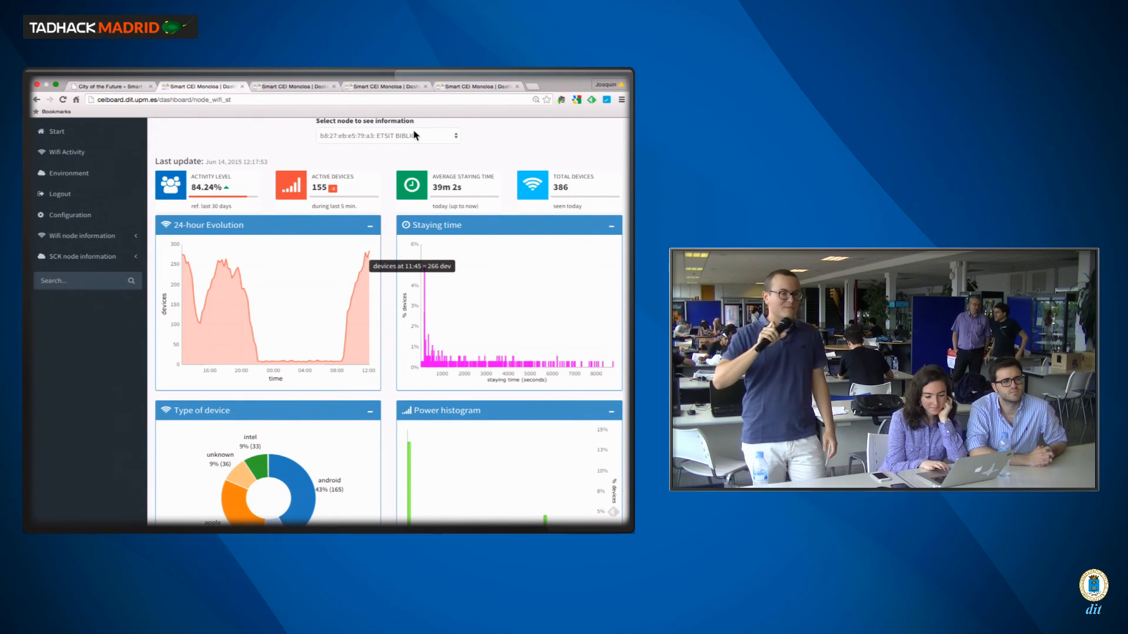
{"action": "left_click", "coordinate": [387, 137]}
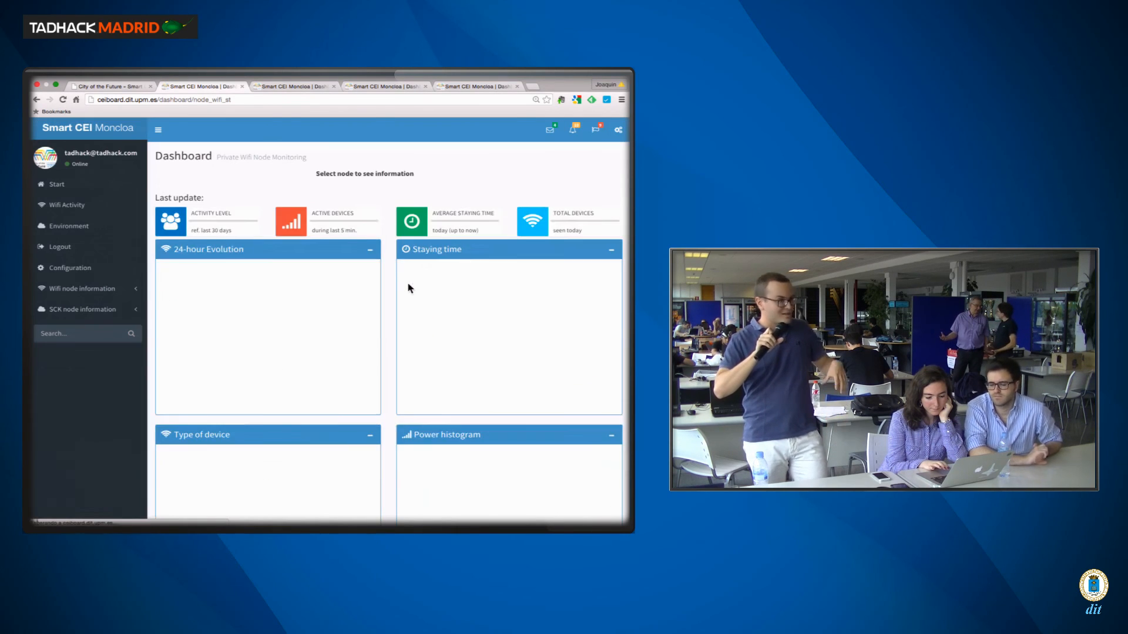
{"action": "left_click", "coordinate": [387, 188]}
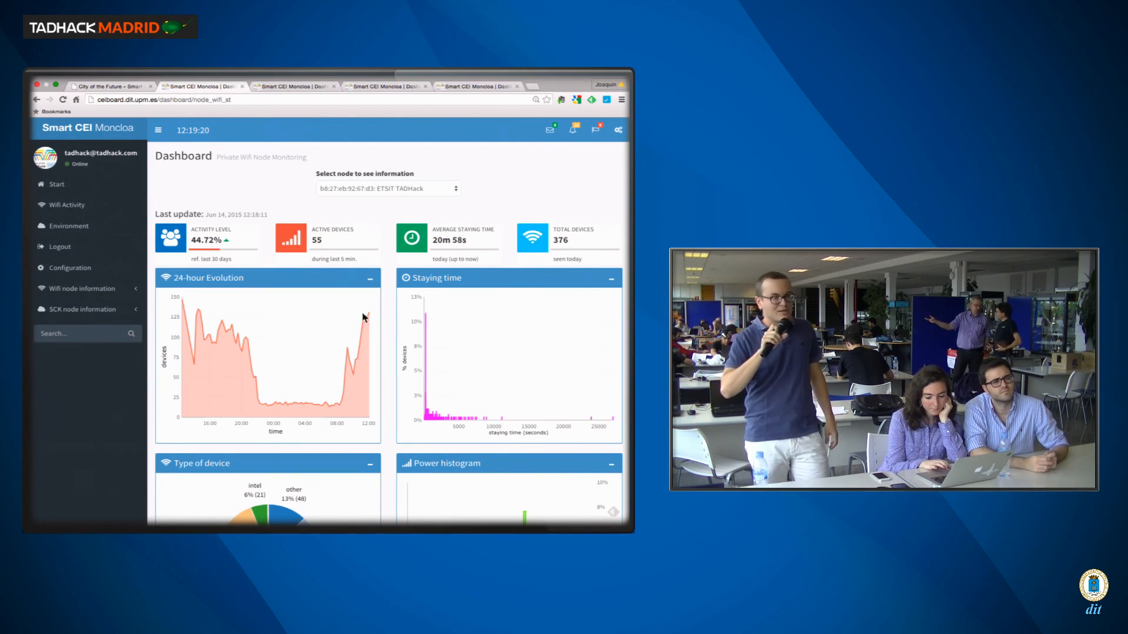
{"action": "mouse_move", "coordinate": [232, 332]}
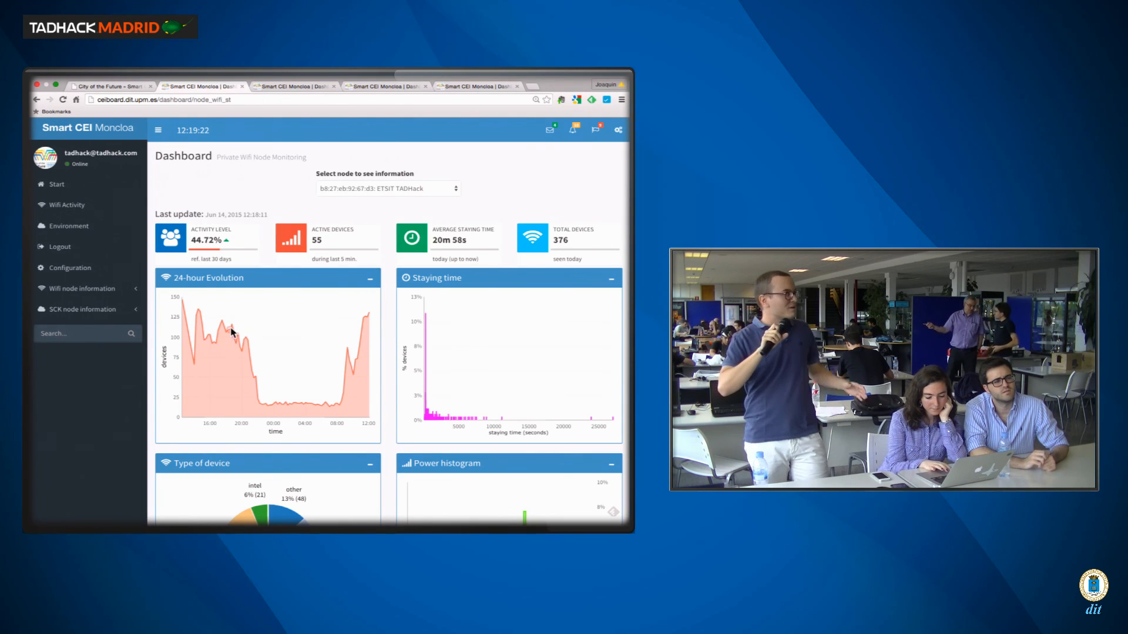
- Bring the ETSIT TADHack Type of device and Power histogram charts into view
{"action": "scroll", "scroll_direction": "down", "scroll_amount": 3}
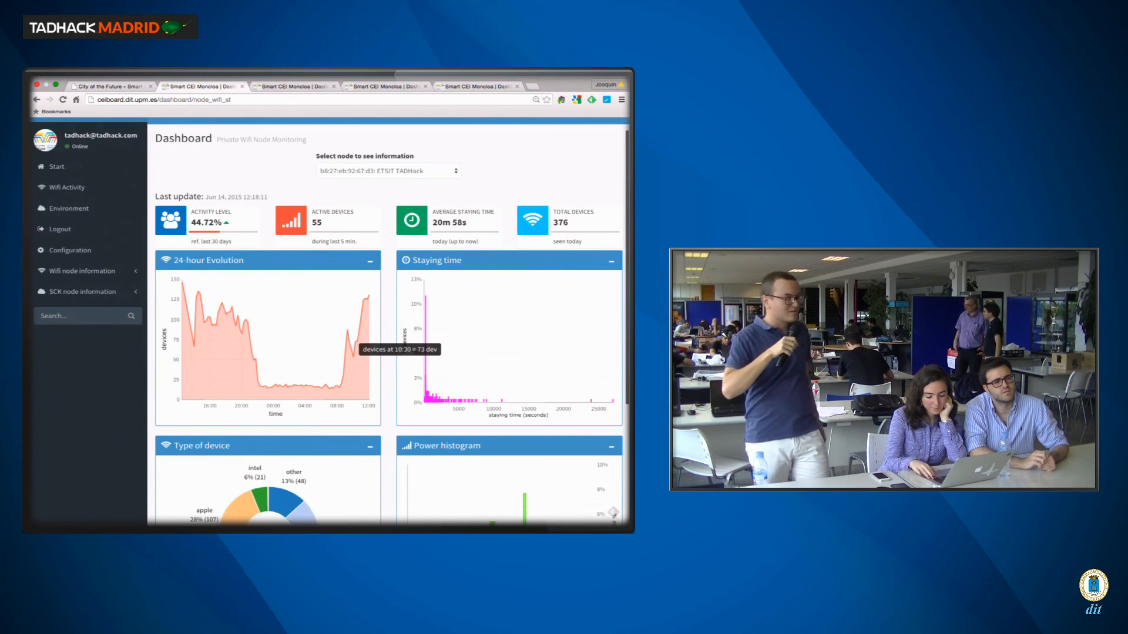
{"action": "scroll", "scroll_direction": "down", "scroll_amount": 3}
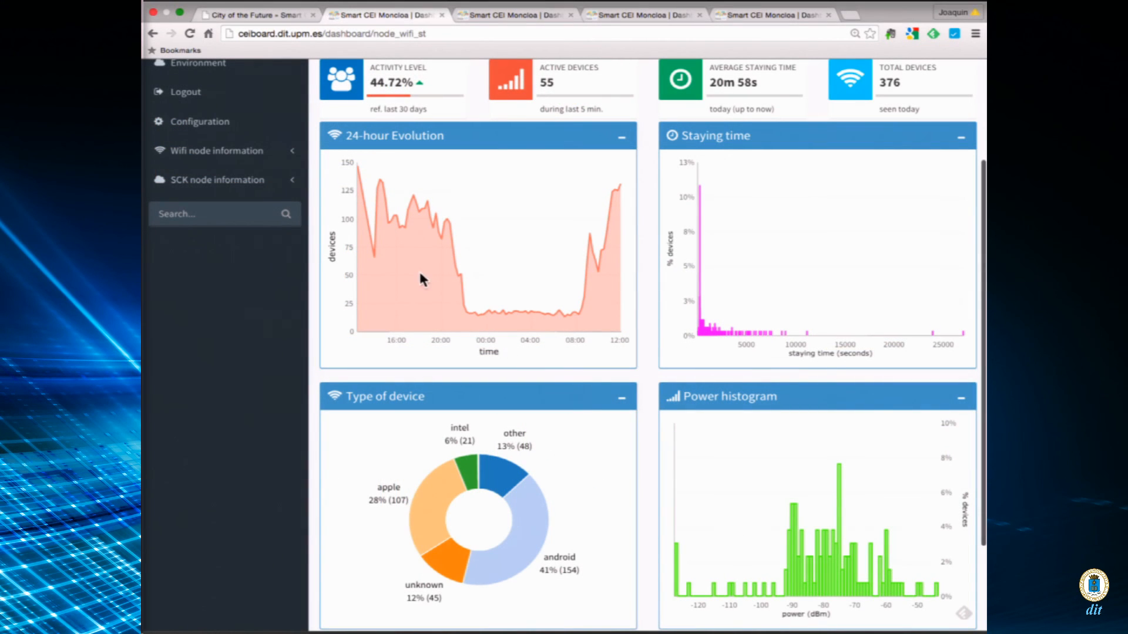
{"action": "mouse_move", "coordinate": [576, 248]}
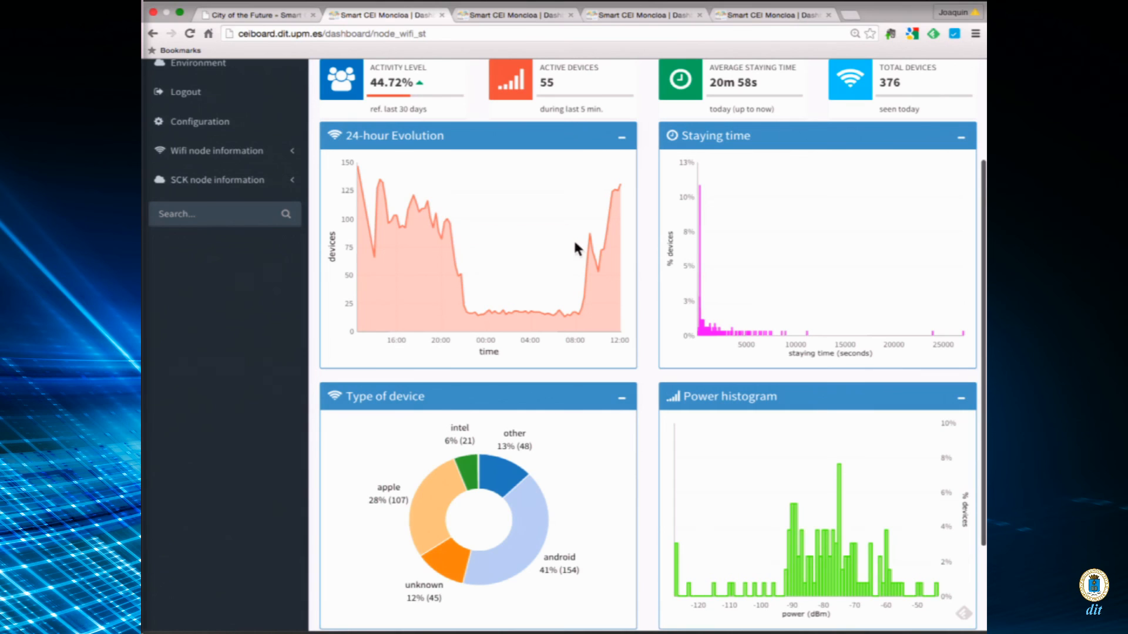
{"action": "mouse_move", "coordinate": [238, 183]}
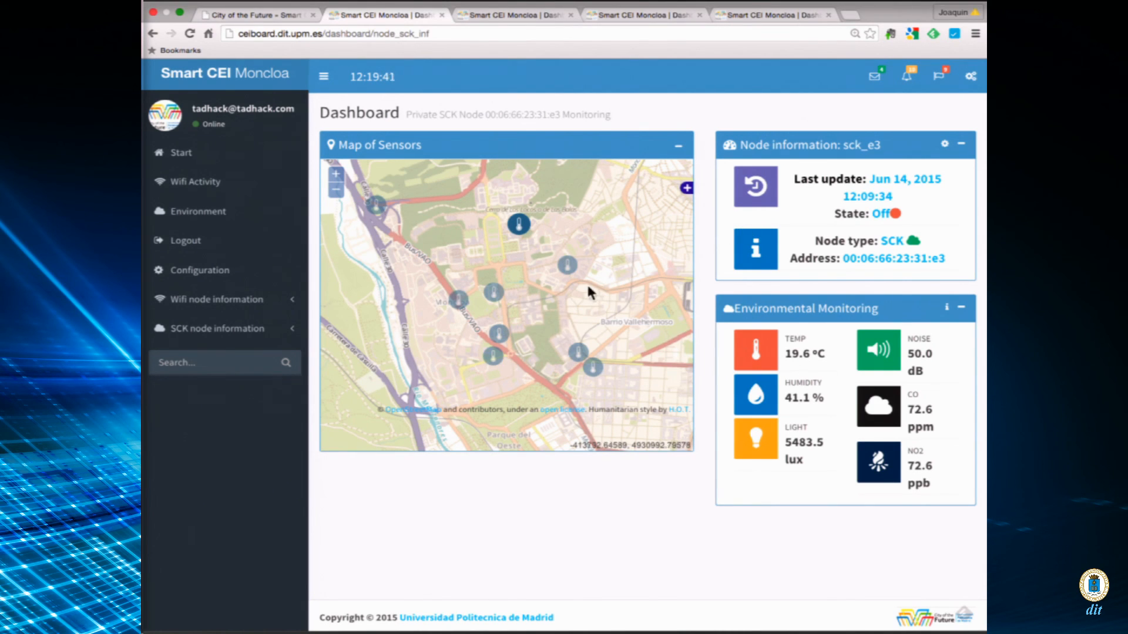
- Select the SCK_FF map marker to load its readings (14.7 °C, 48.1% humidity)
{"action": "left_click", "coordinate": [567, 264]}
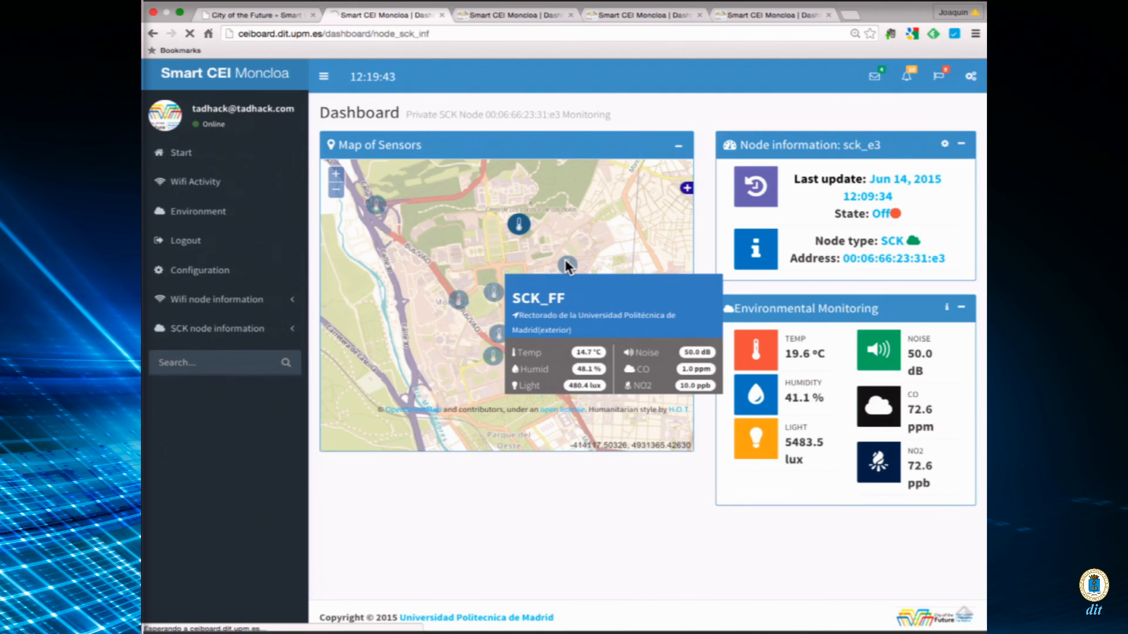
{"action": "left_click", "coordinate": [567, 264]}
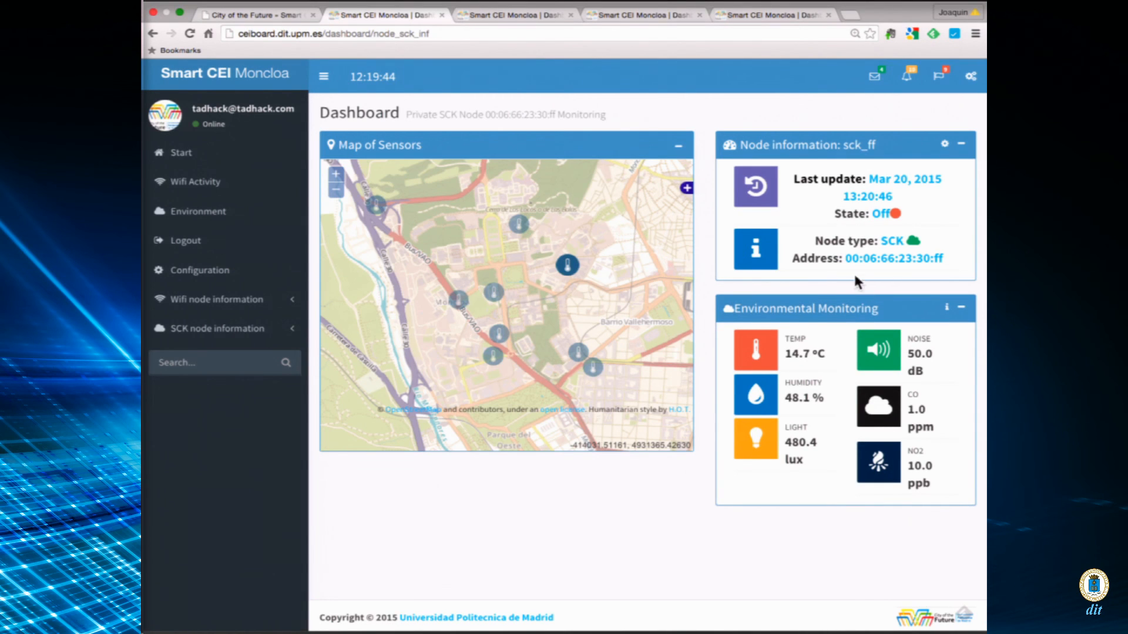